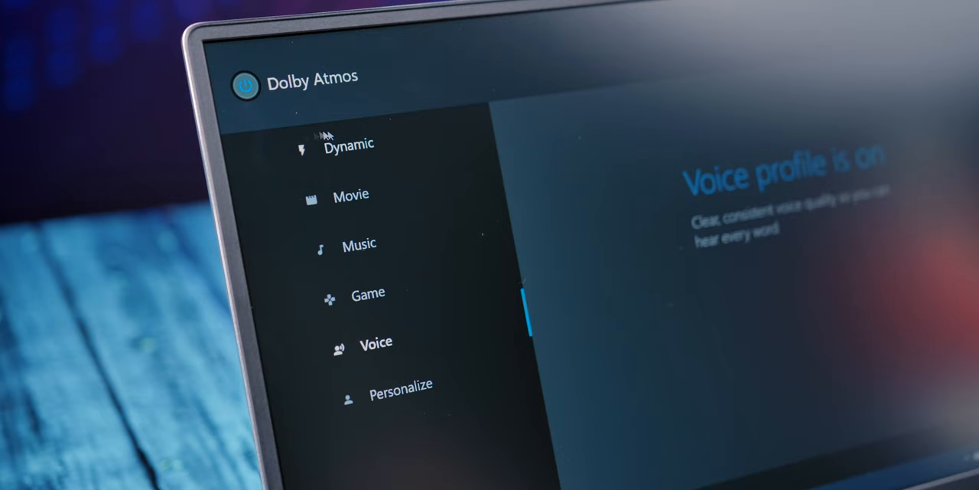
Switch the Dolby Atmos sound profile from Voice to Dynamic, then to Music
left_click(348, 145)
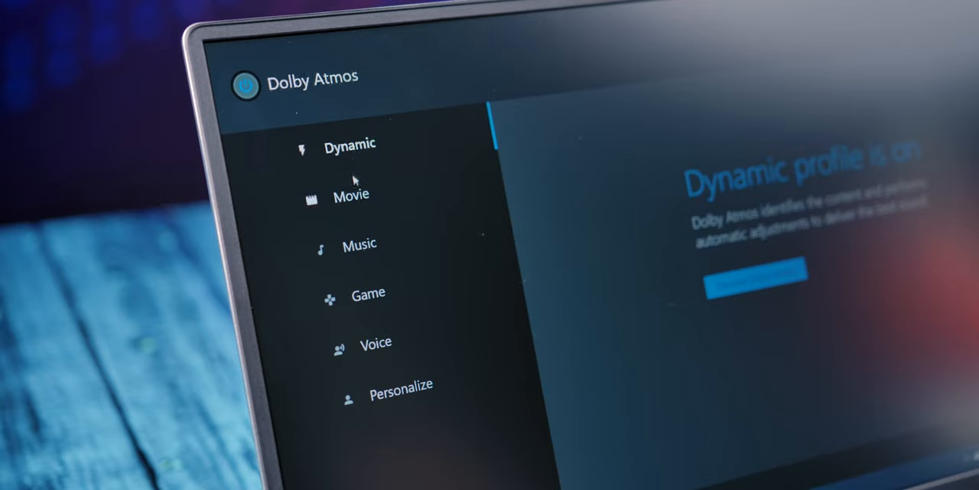
left_click(359, 245)
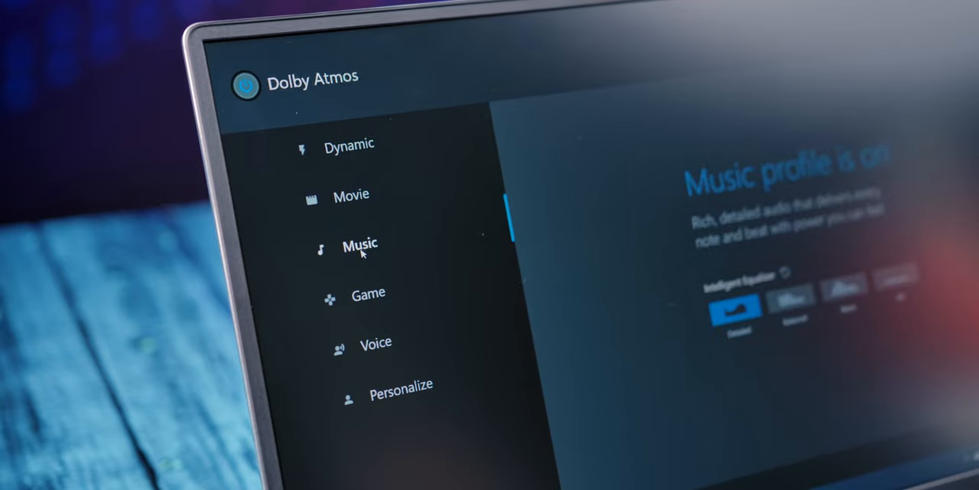
left_click(368, 293)
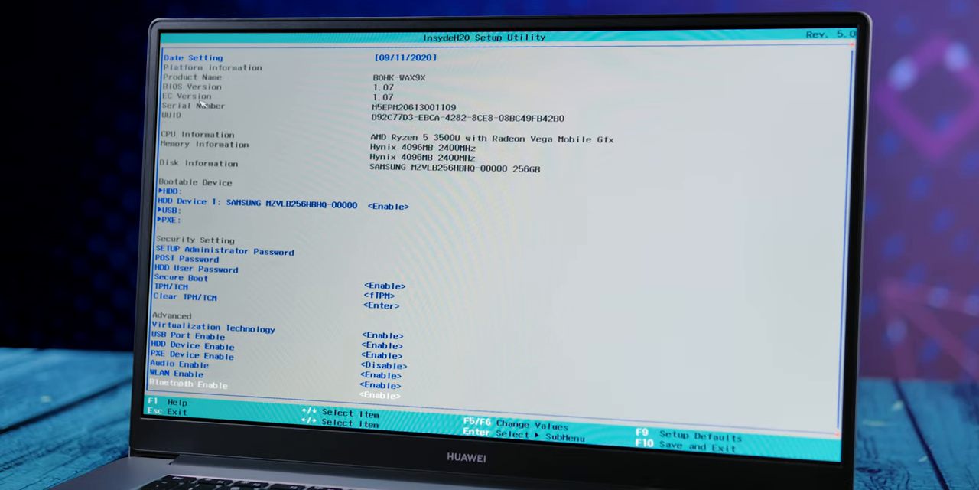
Scroll the InsydeH2O setup page down to the fingerprint, wake-up and Exit options
scroll("down", 3)
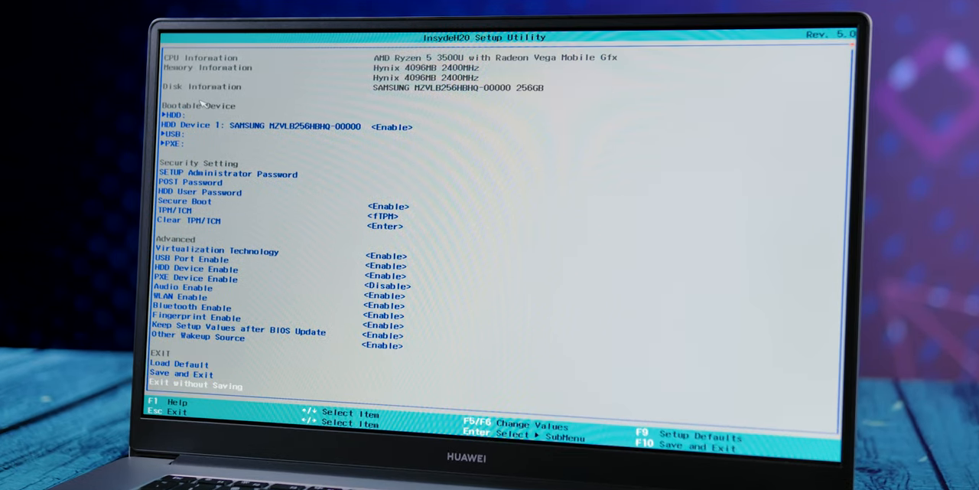